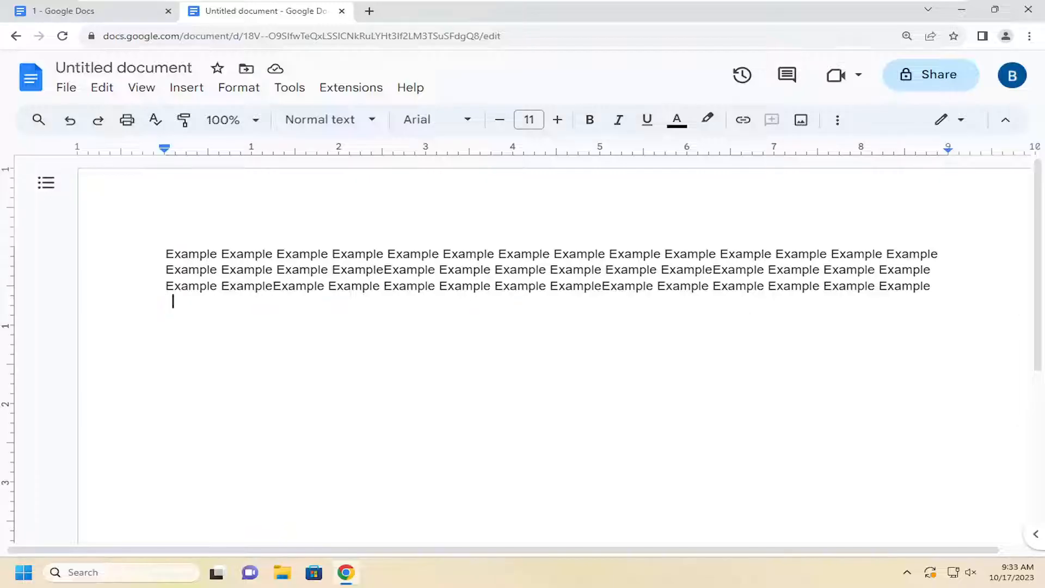
# Select all the Example text and set its line spacing to Double.
pyautogui.press('ctrl+a')
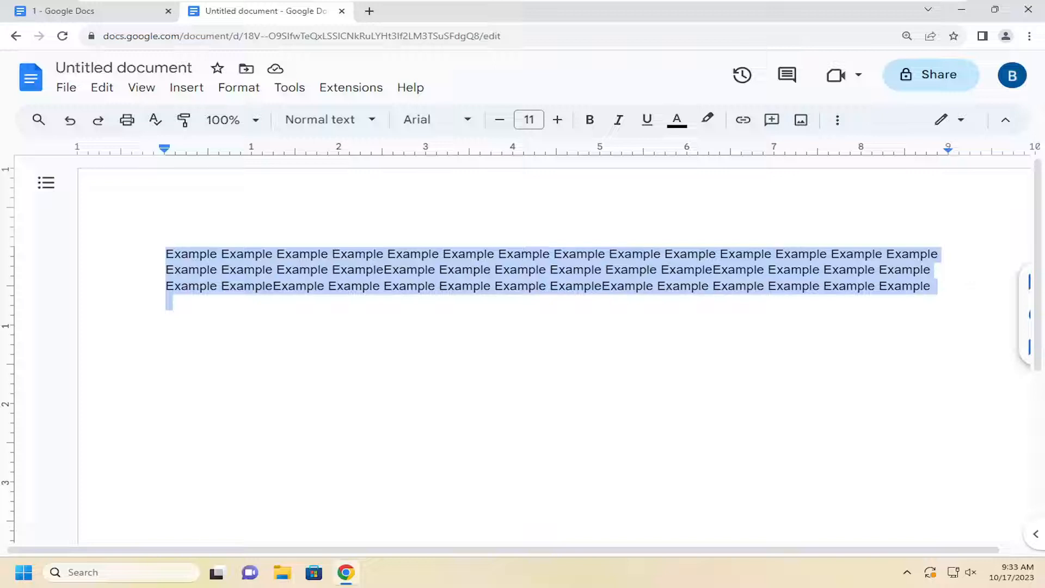
pyautogui.click(238, 87)
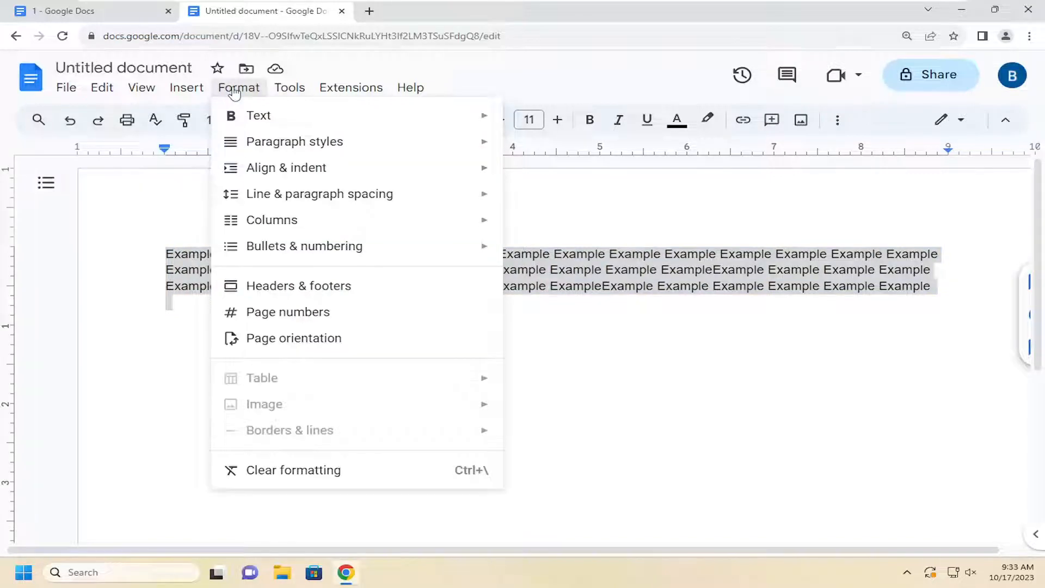
pyautogui.moveTo(320, 193)
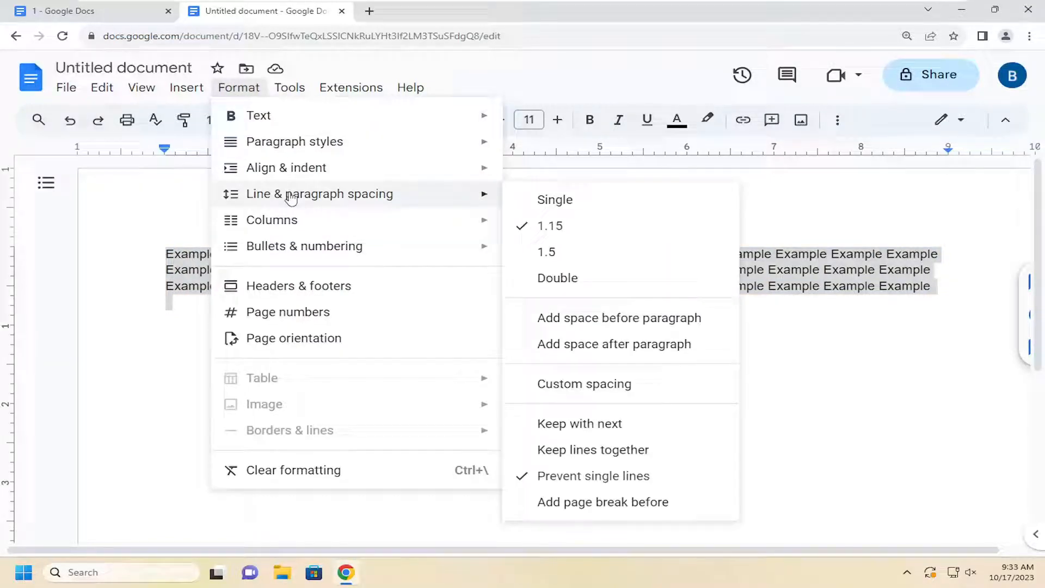
pyautogui.moveTo(557, 278)
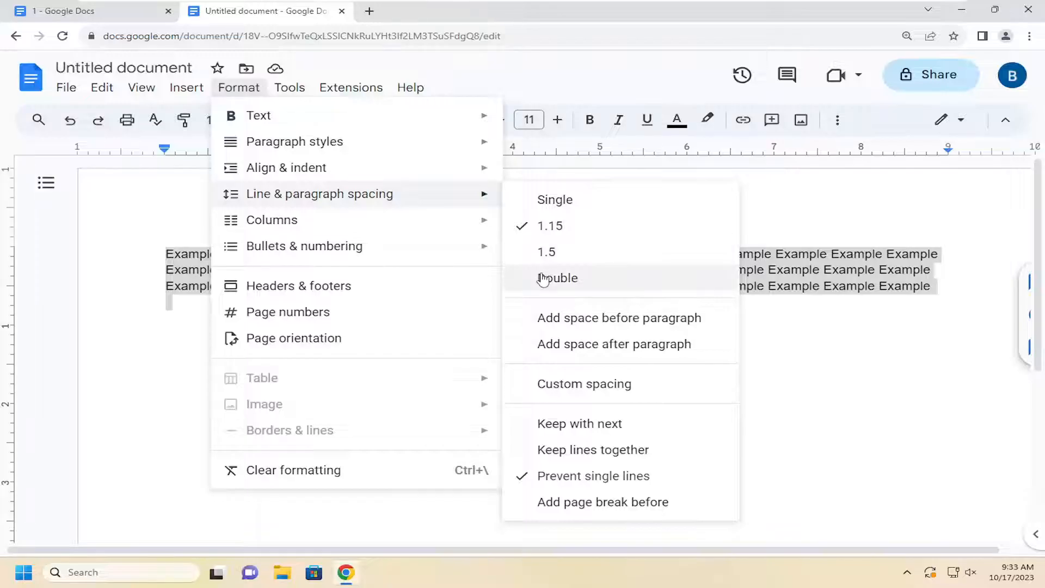
pyautogui.click(554, 199)
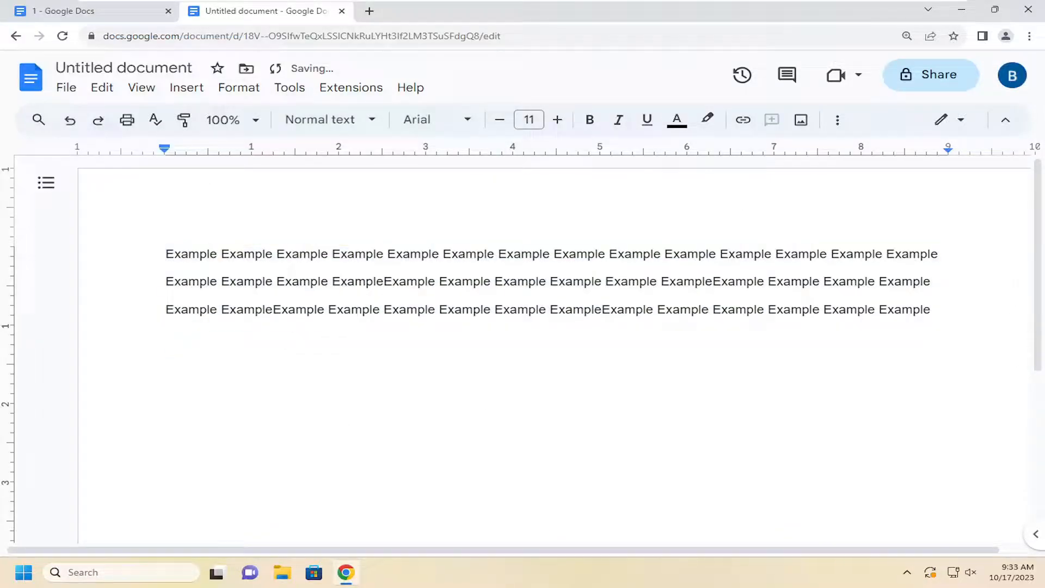
# Select all the Example text and change its line spacing from Double to 1.5.
pyautogui.press('ctrl+a')
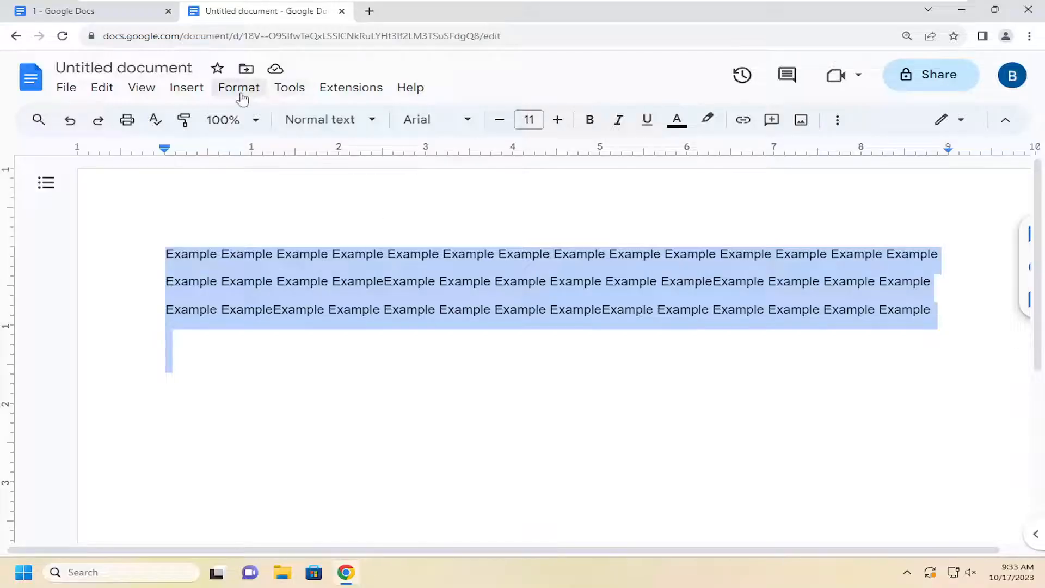
pyautogui.click(238, 87)
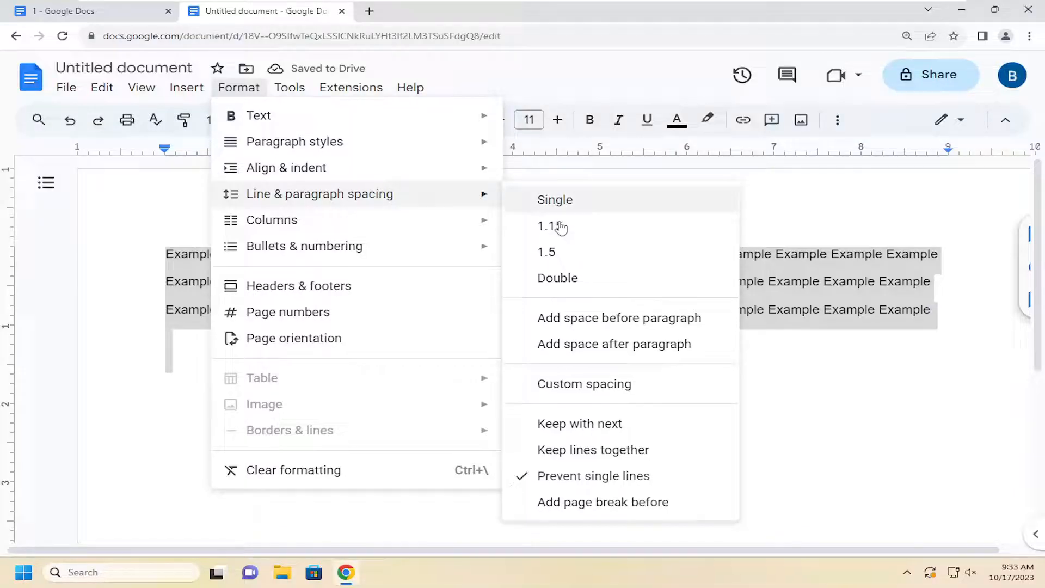
pyautogui.moveTo(572, 260)
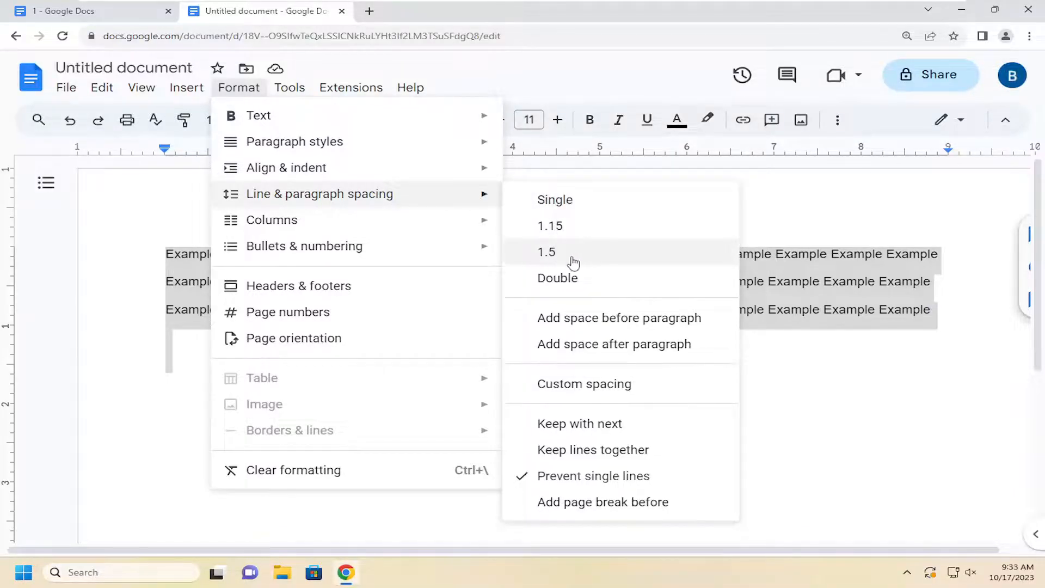
pyautogui.click(554, 199)
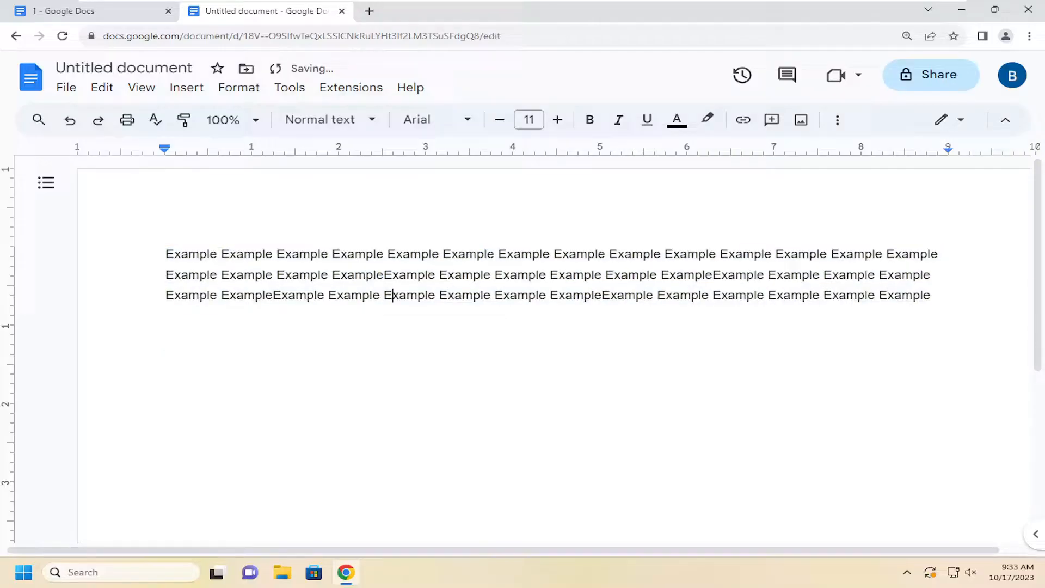